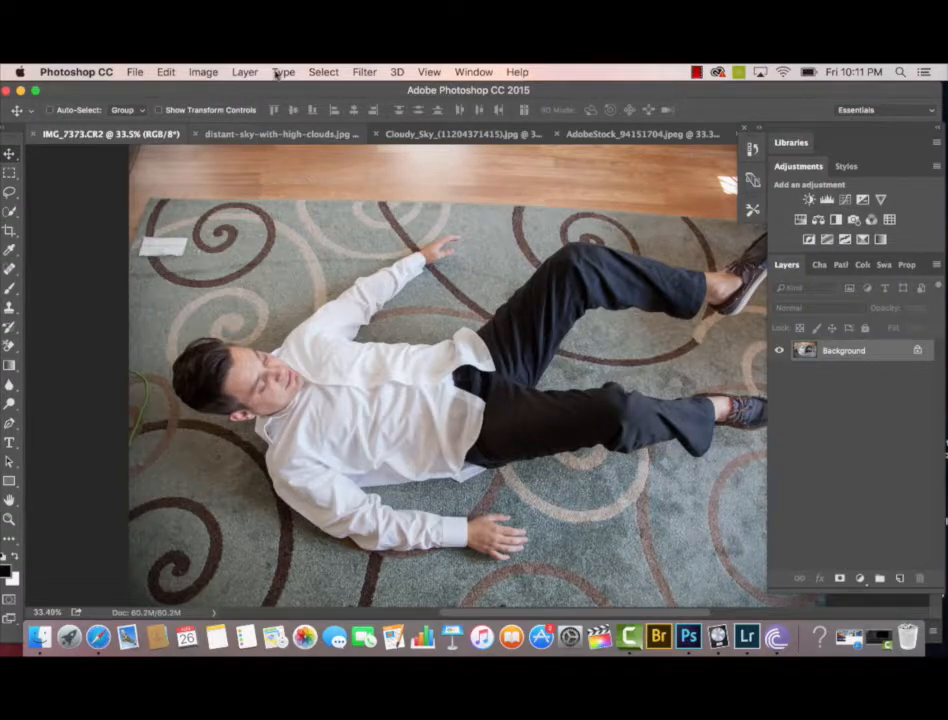
# Step: Rotate the man photo 90° clockwise via Image Rotation
pyautogui.click(204, 72)
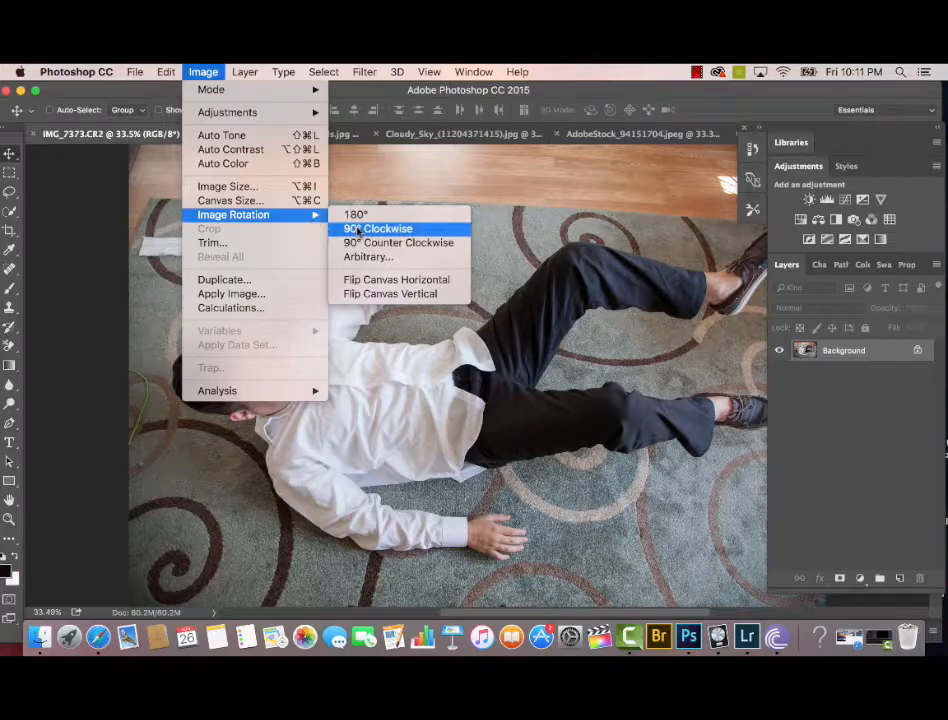
pyautogui.click(376, 228)
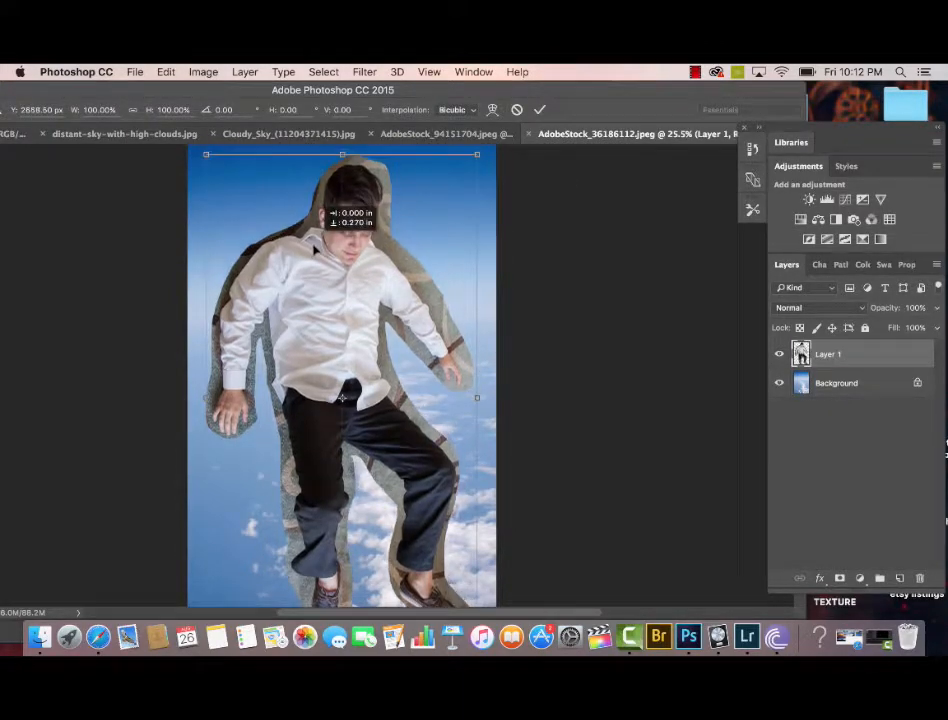
# Step: Rotate the man layer 180°, scale it down and move it up into the sky
pyautogui.click(166, 72)
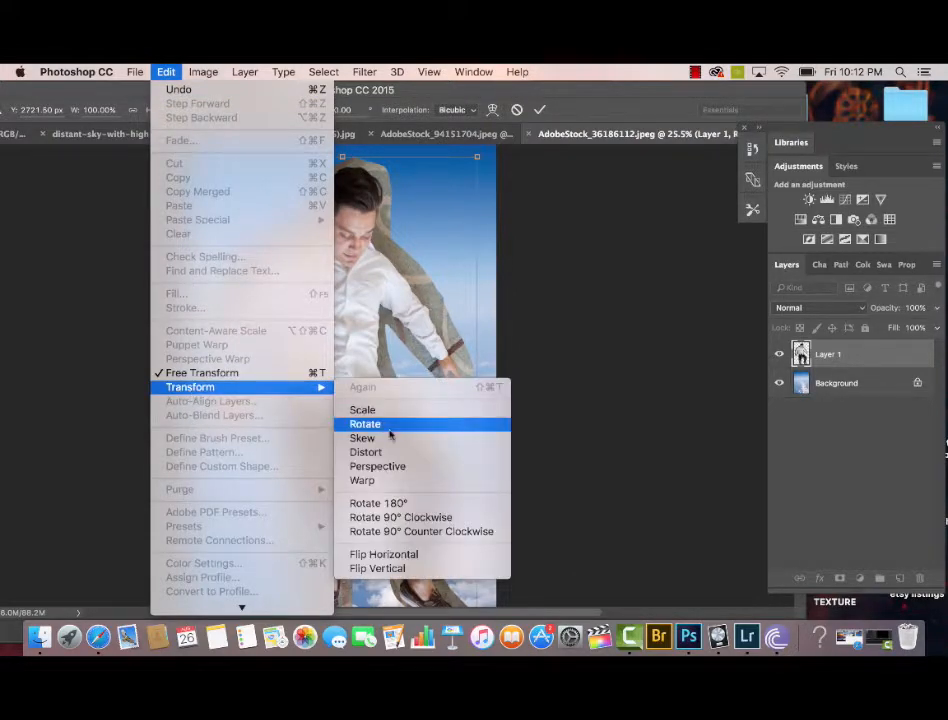
pyautogui.moveTo(384, 554)
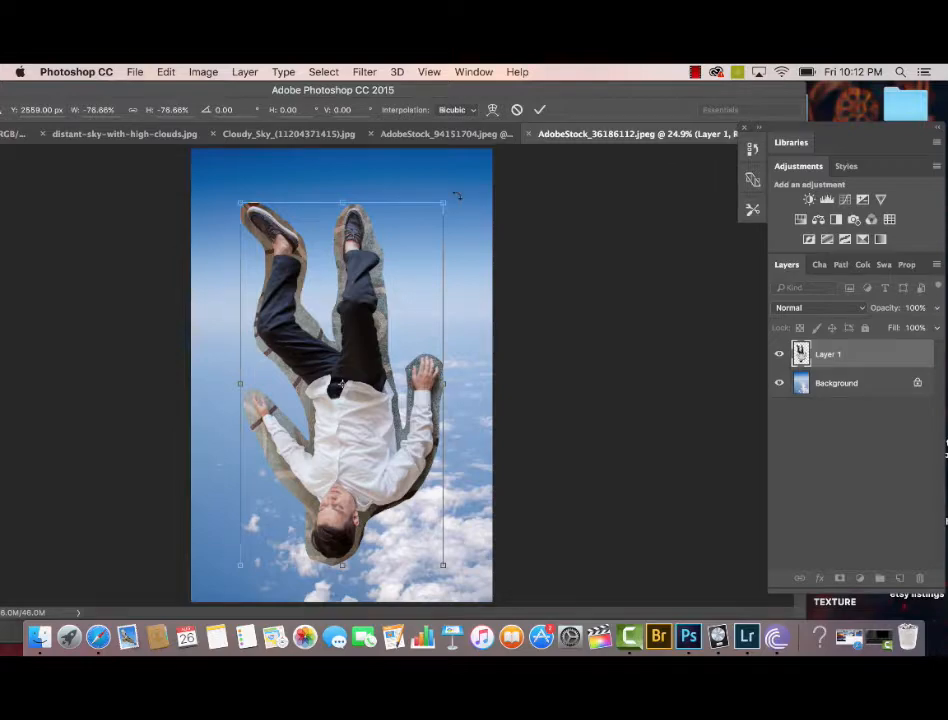
pyautogui.moveTo(444, 204); pyautogui.dragTo(436, 218)
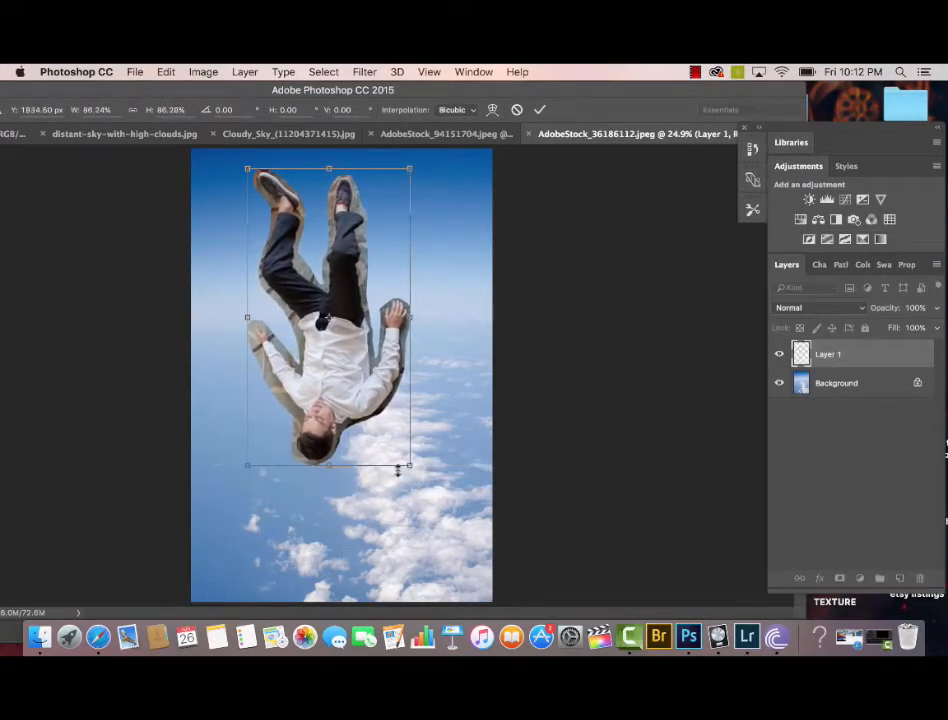
pyautogui.moveTo(328, 316); pyautogui.dragTo(348, 344)
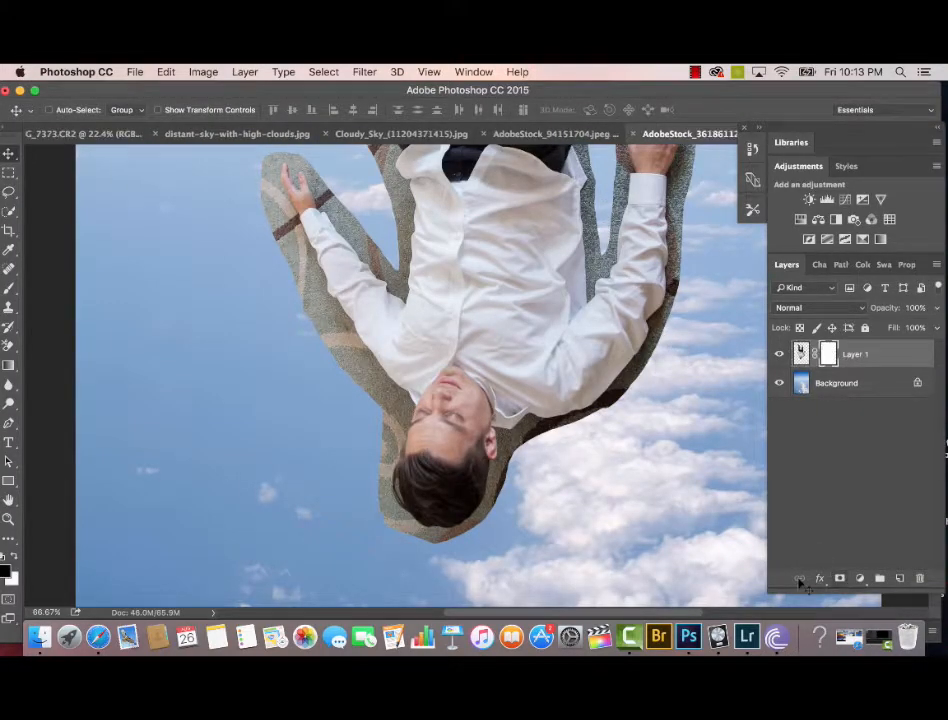
# Step: Add a layer mask to the man layer
pyautogui.click(10, 192)
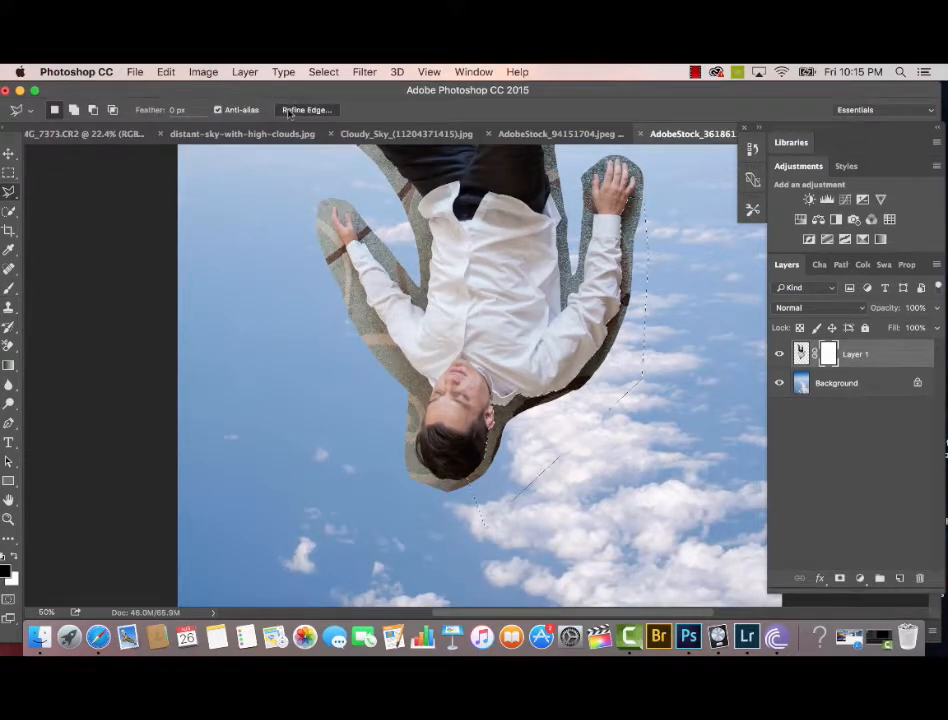
# Step: Refine the fringe selection with a small radius and some feather, then confirm
pyautogui.click(306, 110)
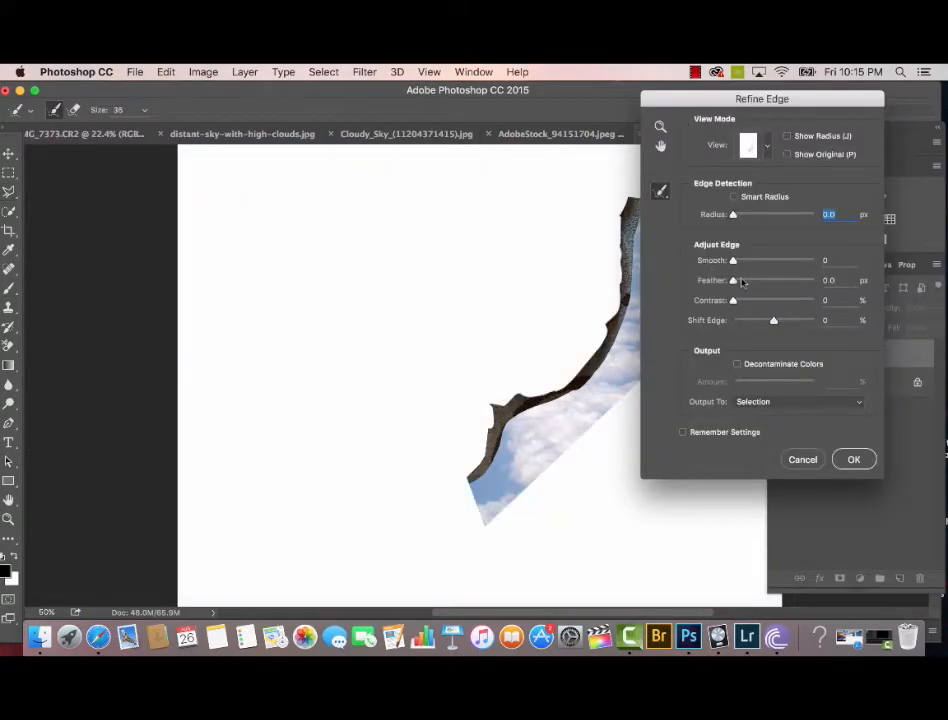
pyautogui.moveTo(732, 280); pyautogui.dragTo(744, 280)
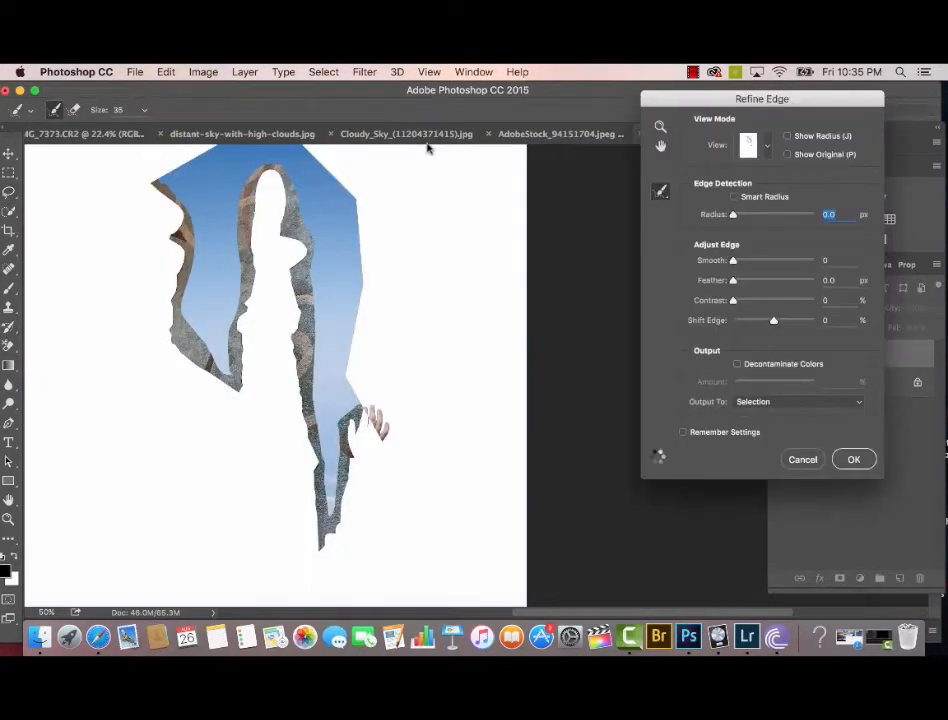
pyautogui.moveTo(732, 280); pyautogui.dragTo(736, 280)
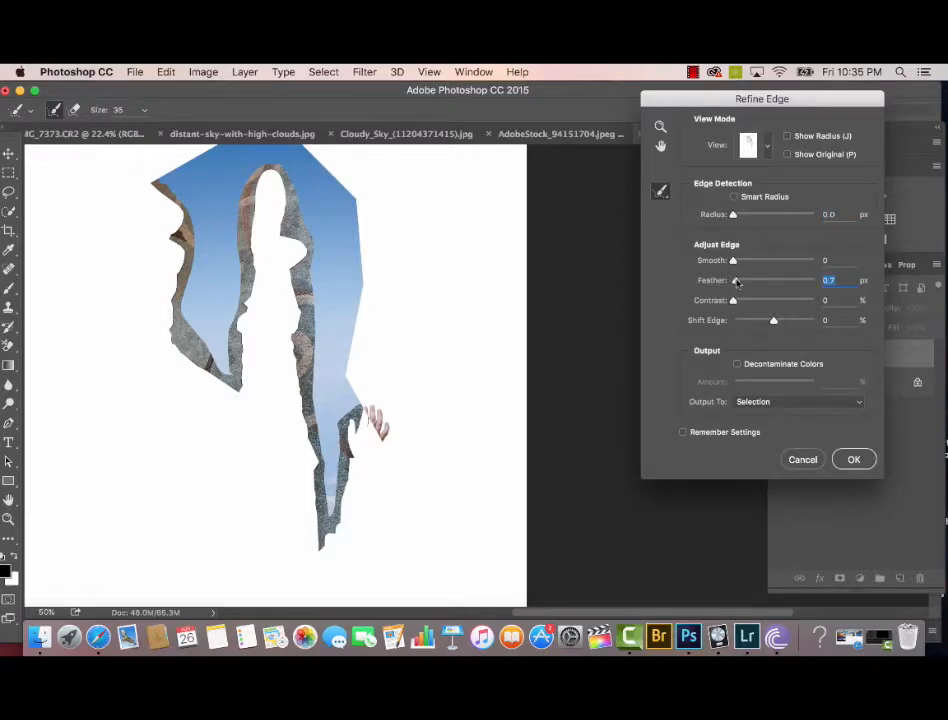
pyautogui.moveTo(736, 280); pyautogui.dragTo(740, 280)
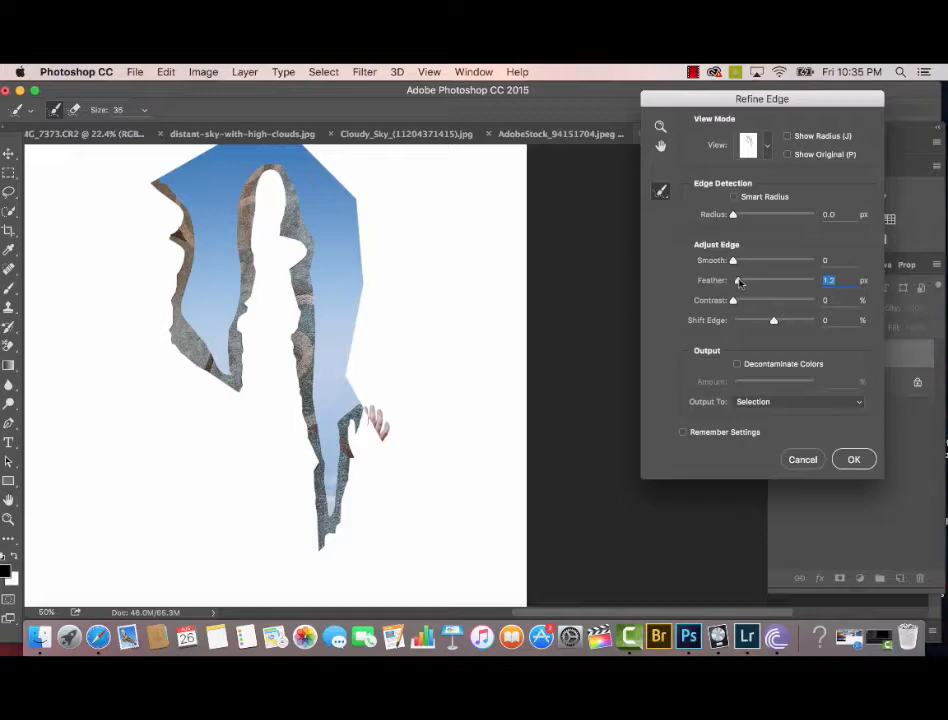
pyautogui.click(854, 458)
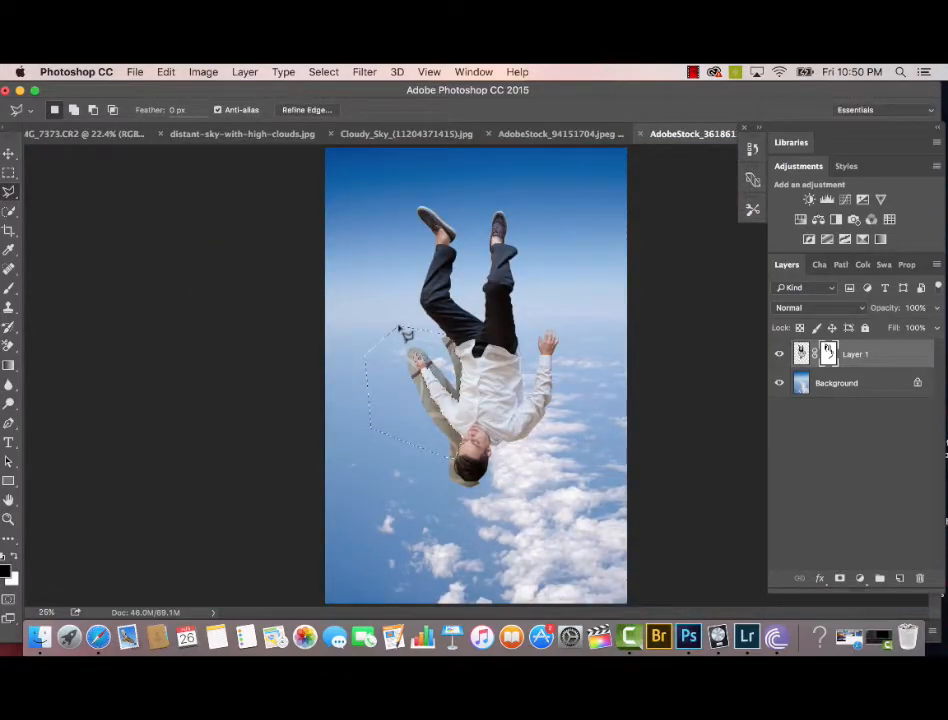
# Step: Paint out the remaining fringe near his hand on the mask with the Brush
pyautogui.click(10, 130)
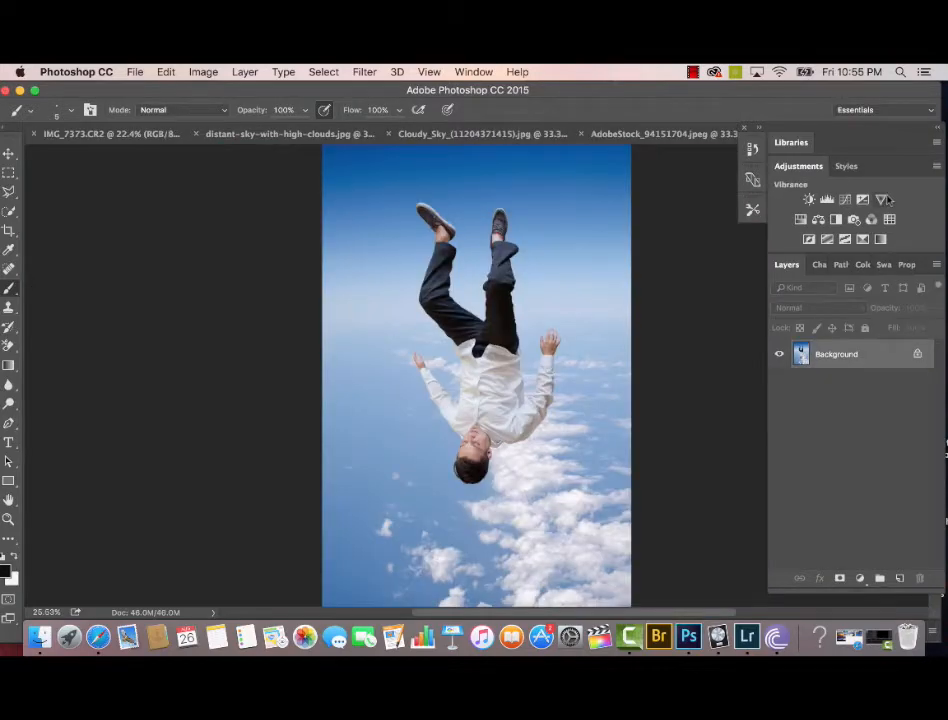
# Step: Add a Vibrance adjustment layer, tweak vibrance and saturation, and paint its mask in the sky
pyautogui.click(884, 200)
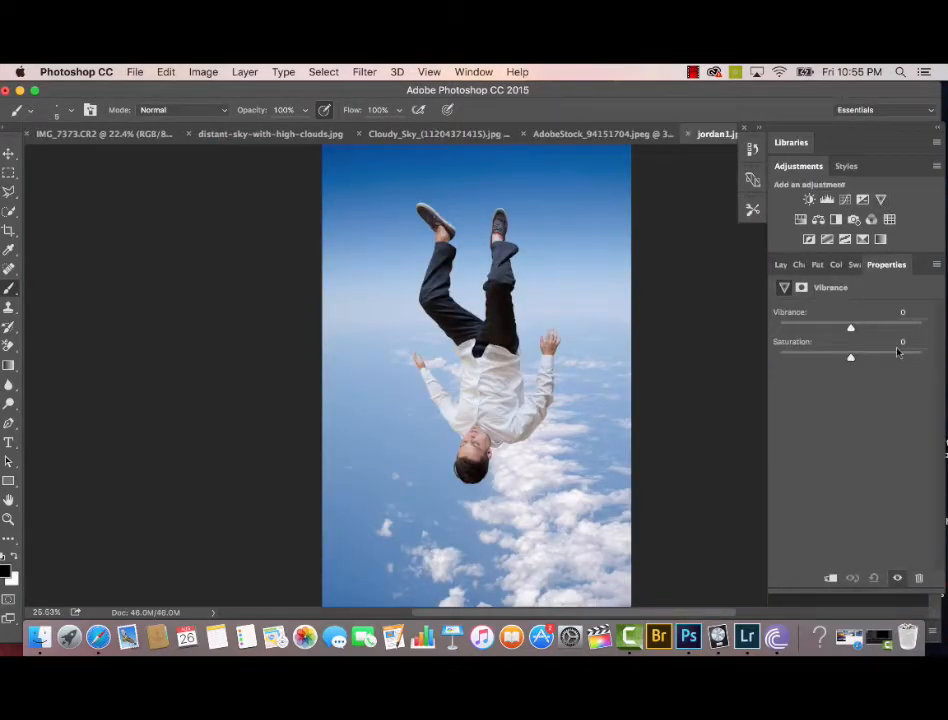
pyautogui.moveTo(852, 328); pyautogui.dragTo(918, 328)
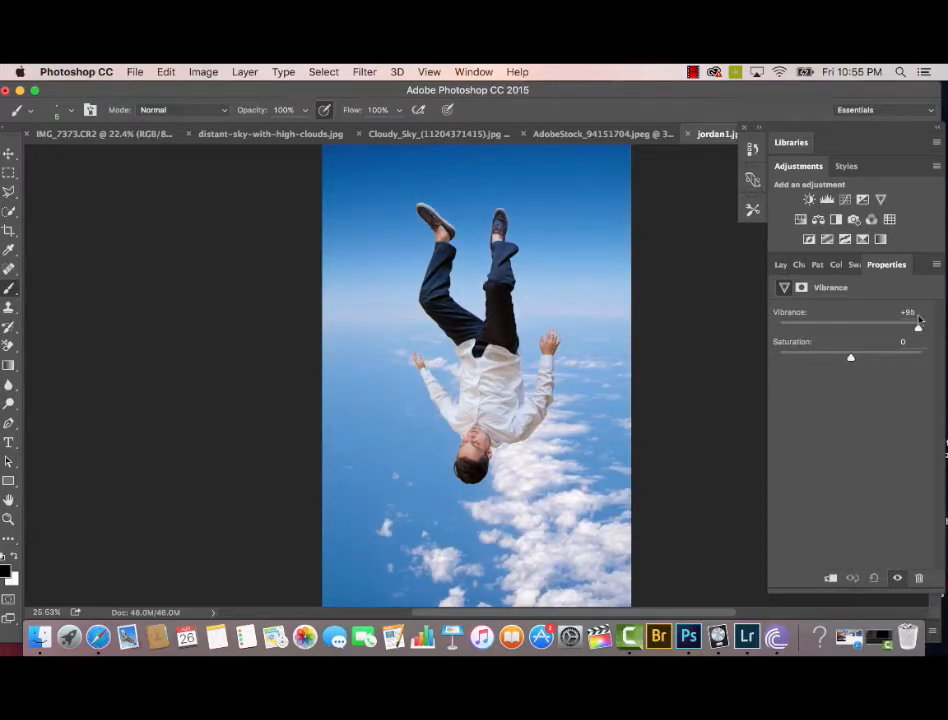
pyautogui.moveTo(916, 322); pyautogui.dragTo(850, 322)
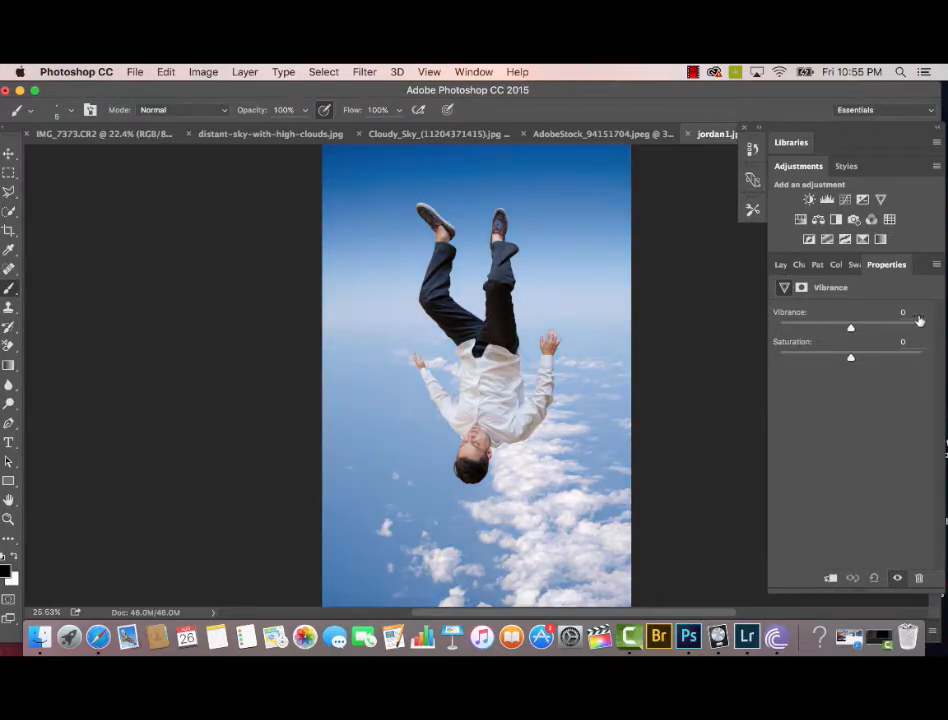
pyautogui.moveTo(850, 326); pyautogui.dragTo(918, 326)
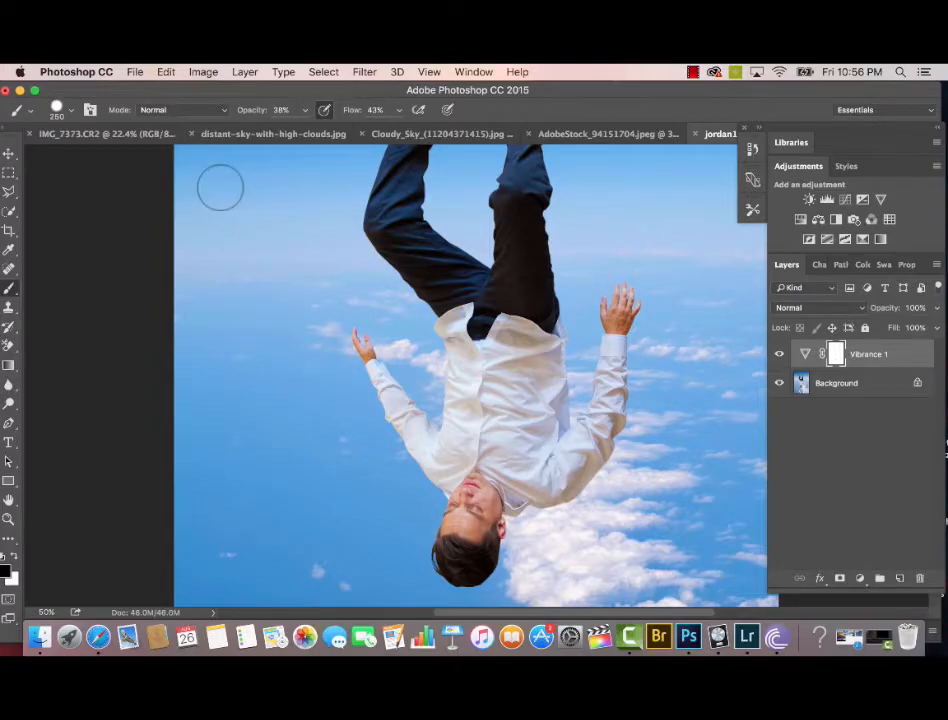
pyautogui.click(56, 108)
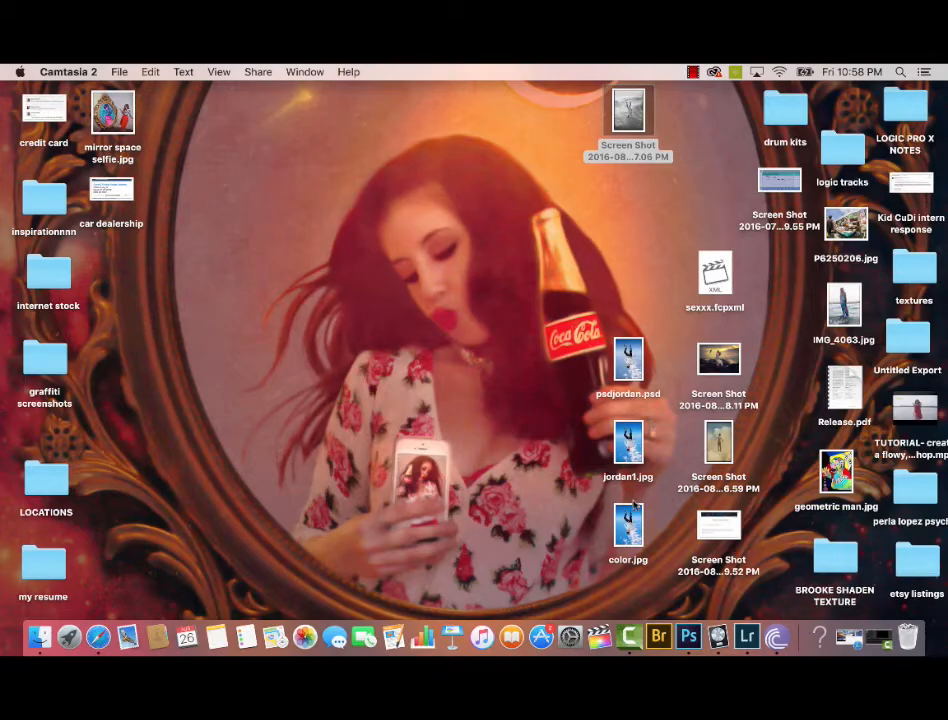
# Step: Import the composite into Lightroom from the desktop, switch to Develop and expand VSCO Film presets
pyautogui.click(744, 636)
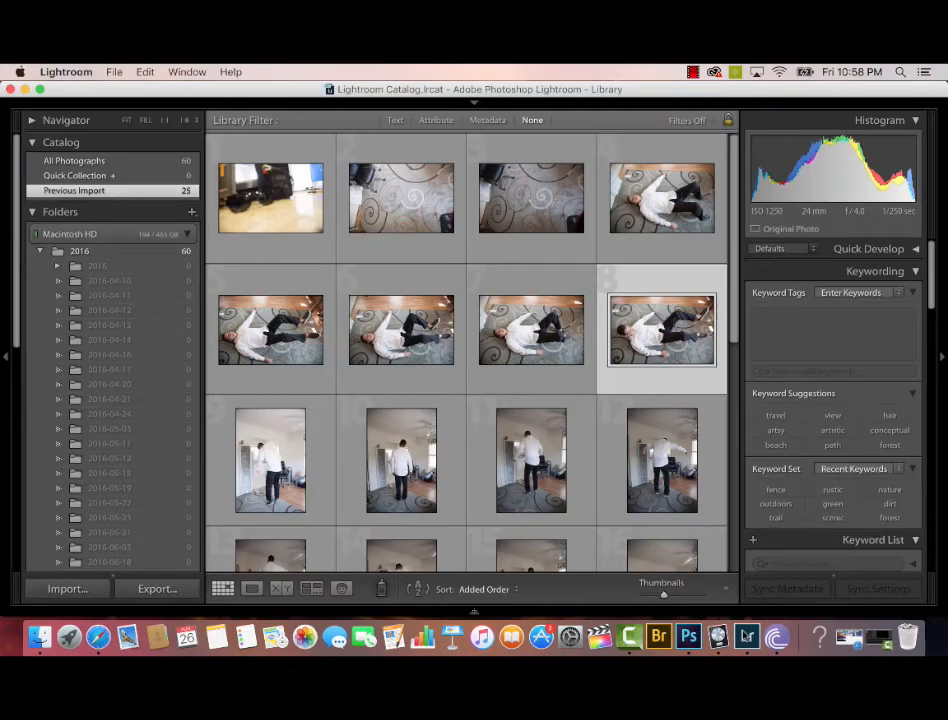
pyautogui.click(68, 588)
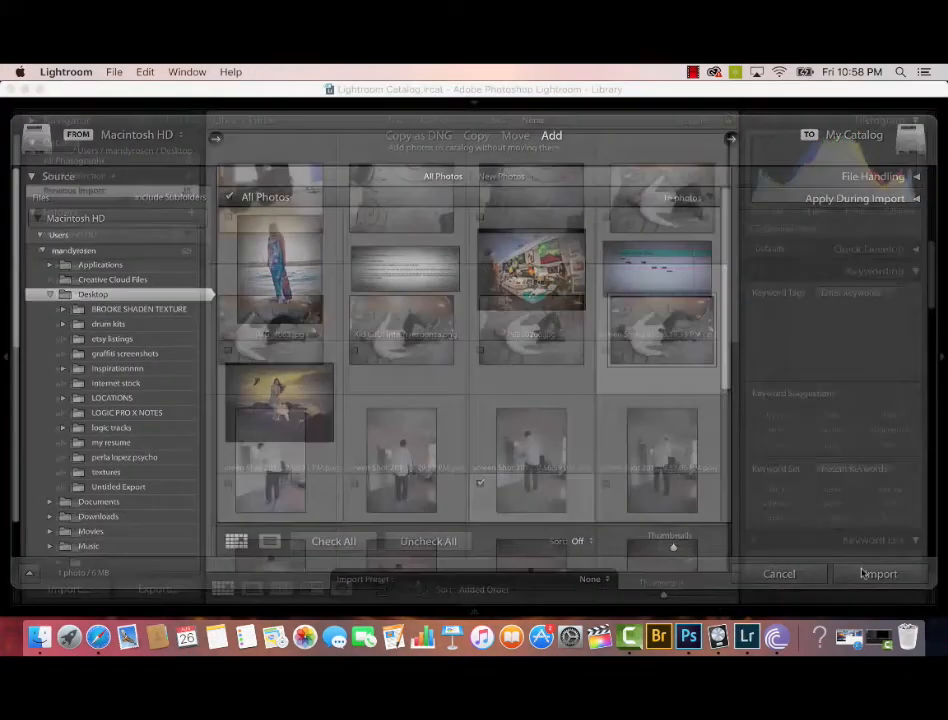
pyautogui.click(878, 572)
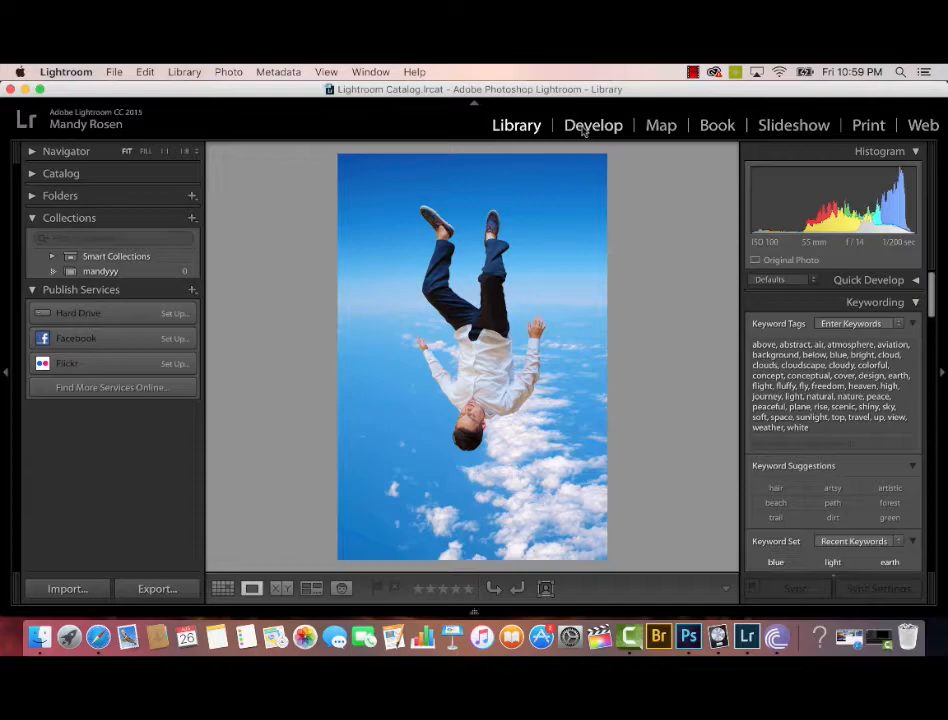
pyautogui.click(592, 124)
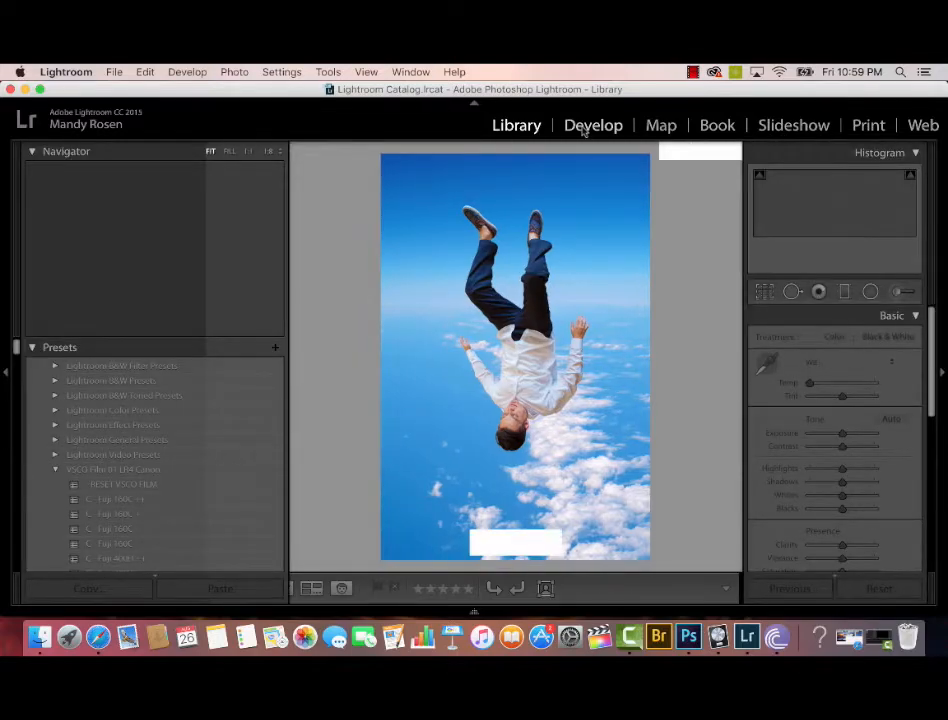
pyautogui.click(592, 124)
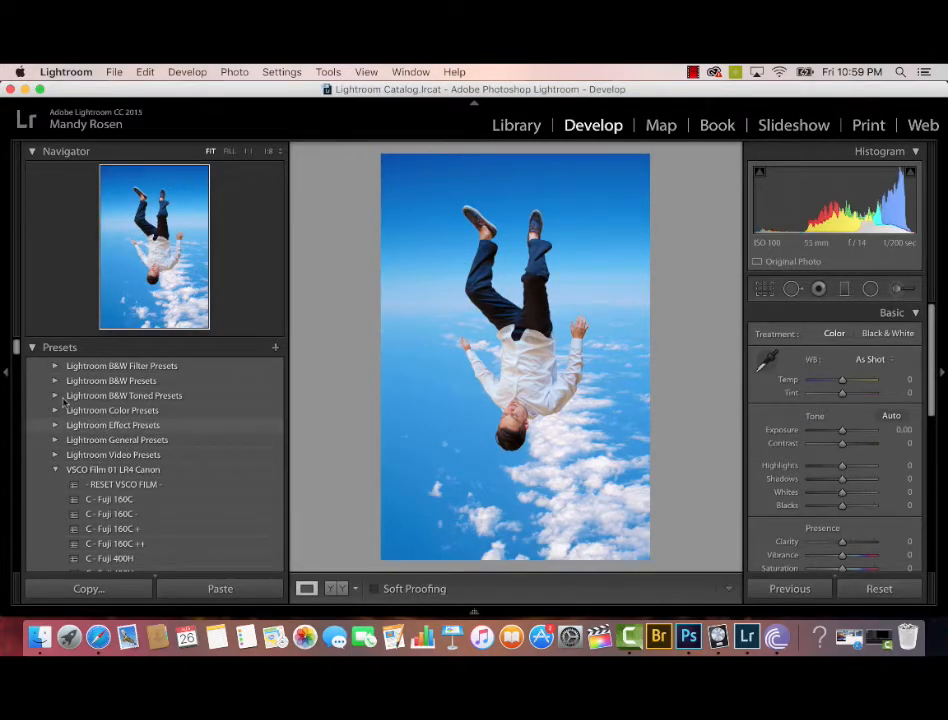
# Step: Try Fuji 160C and 400H film presets, then apply DR Highlight Save and a Fade preset
pyautogui.scroll(-3)
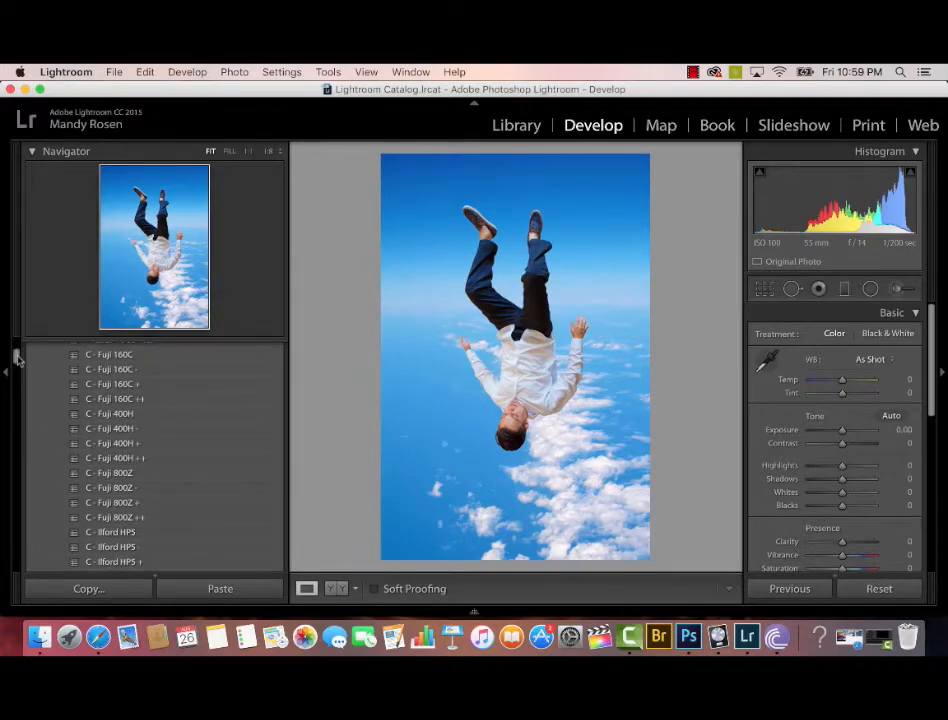
pyautogui.click(112, 354)
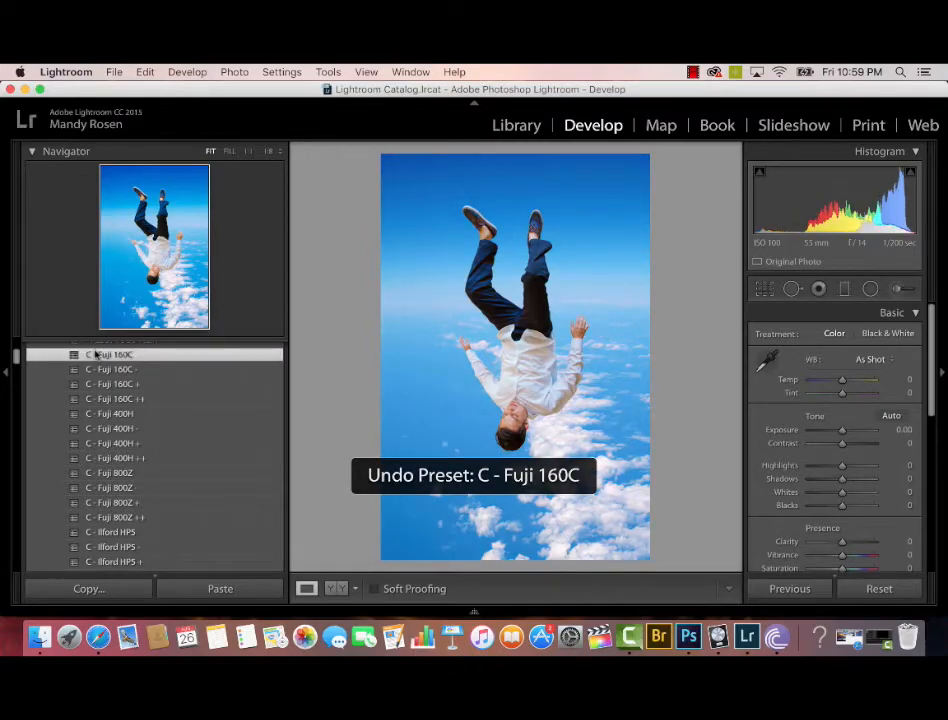
pyautogui.click(110, 368)
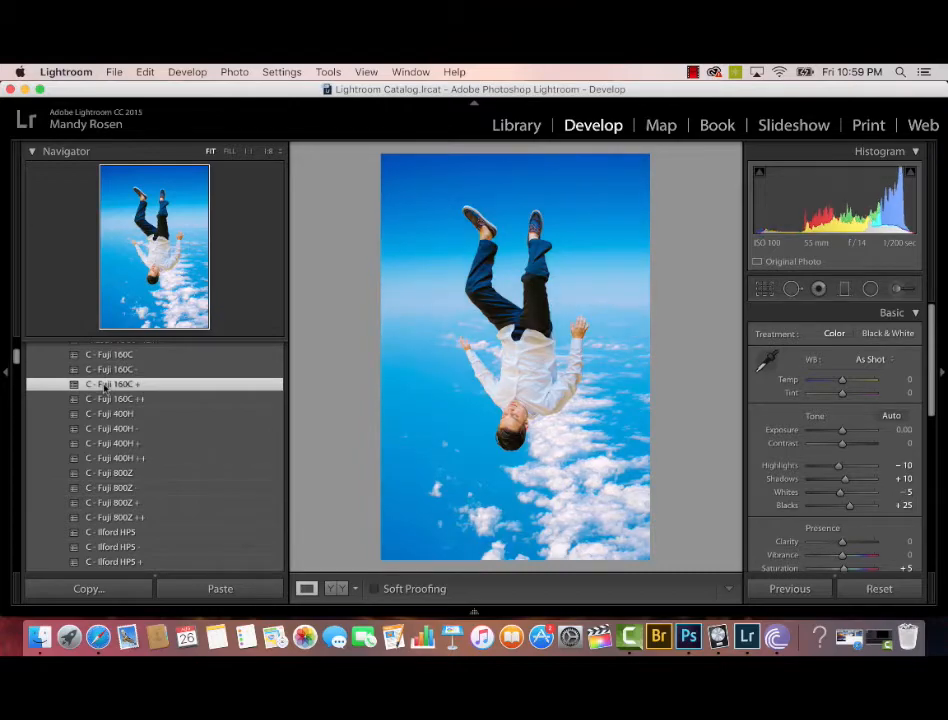
pyautogui.click(112, 412)
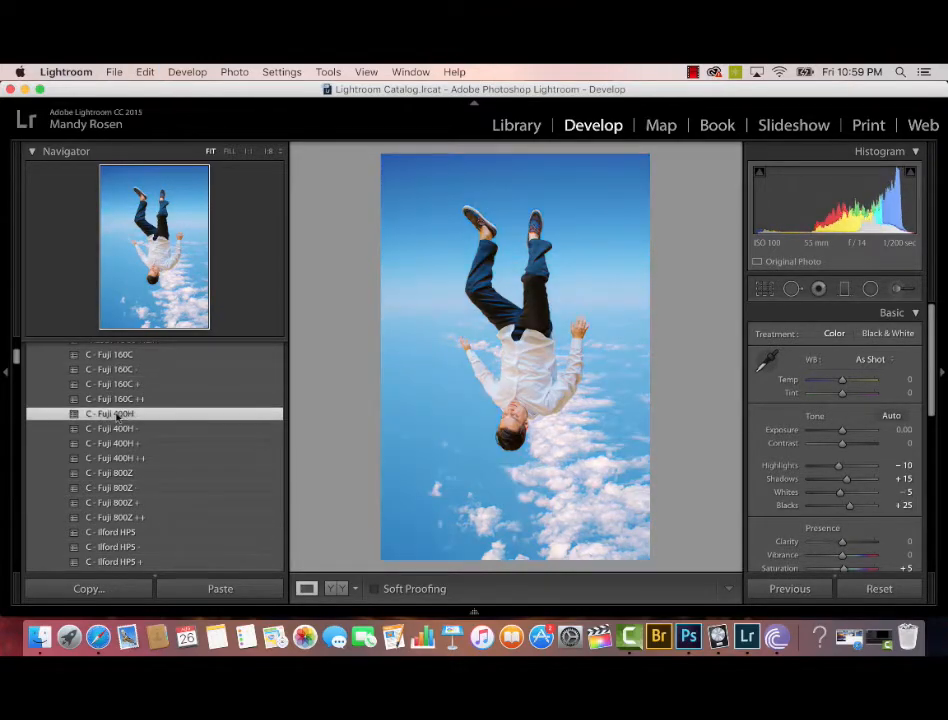
pyautogui.click(120, 428)
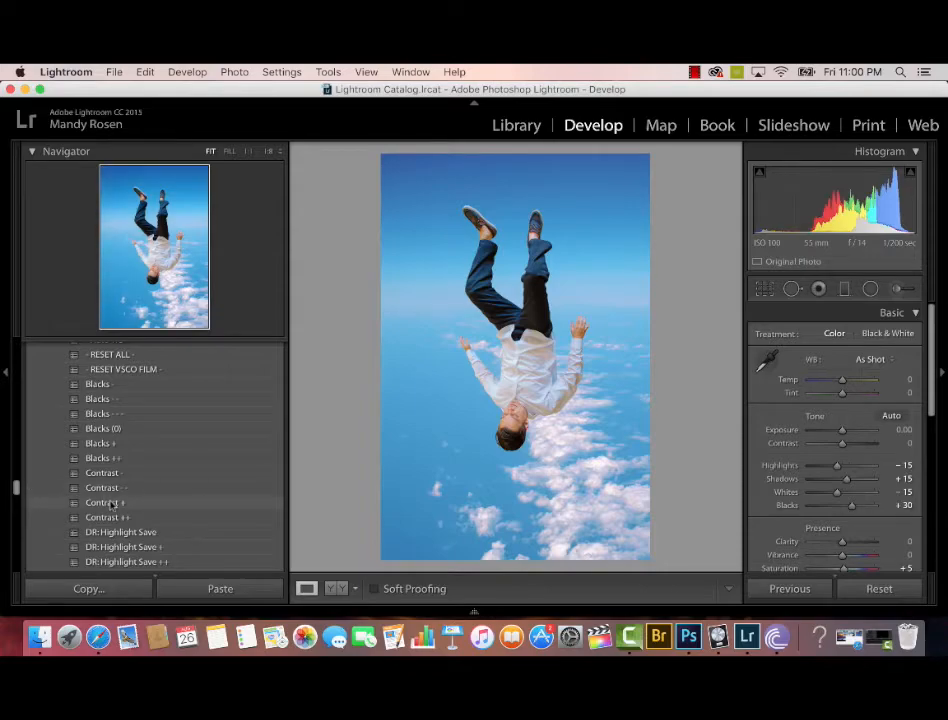
pyautogui.click(120, 532)
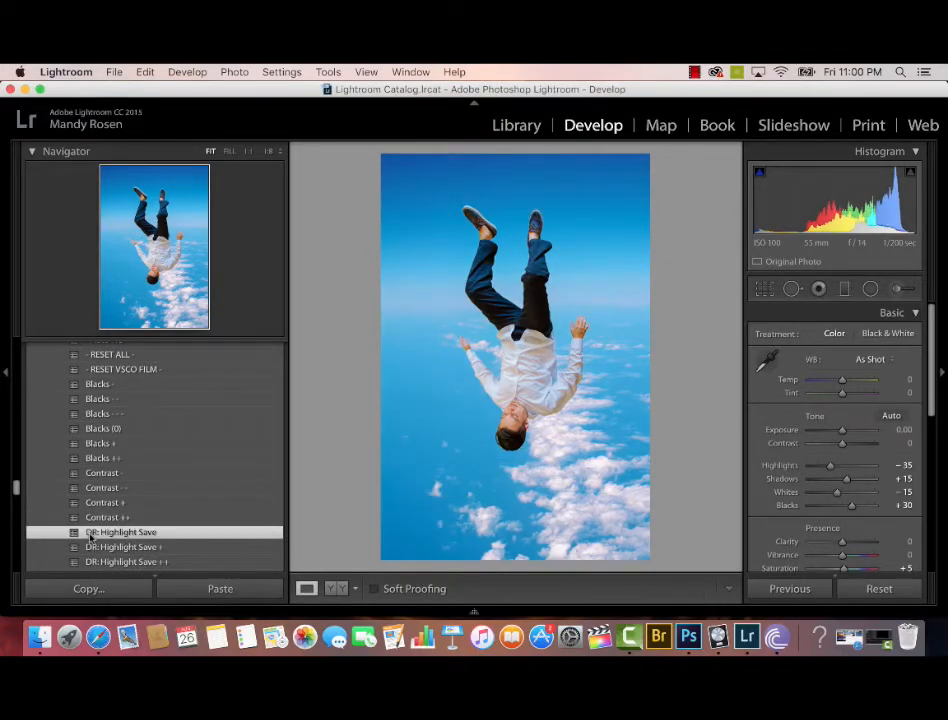
pyautogui.scroll(-3)
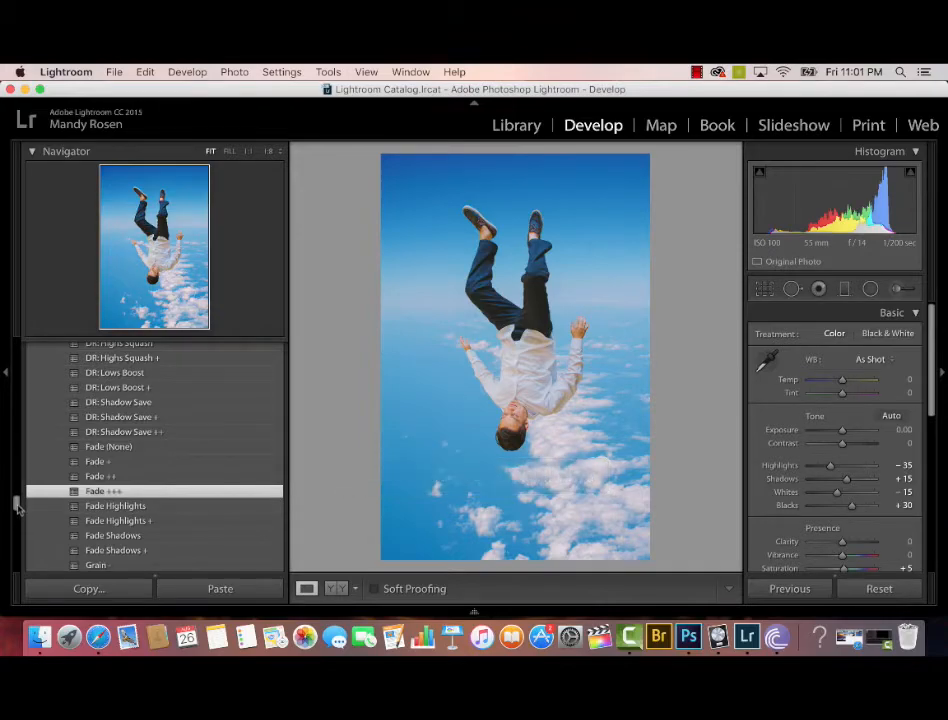
# Step: Apply the Vignette +++ preset, undo it, then apply it again
pyautogui.scroll(-3)
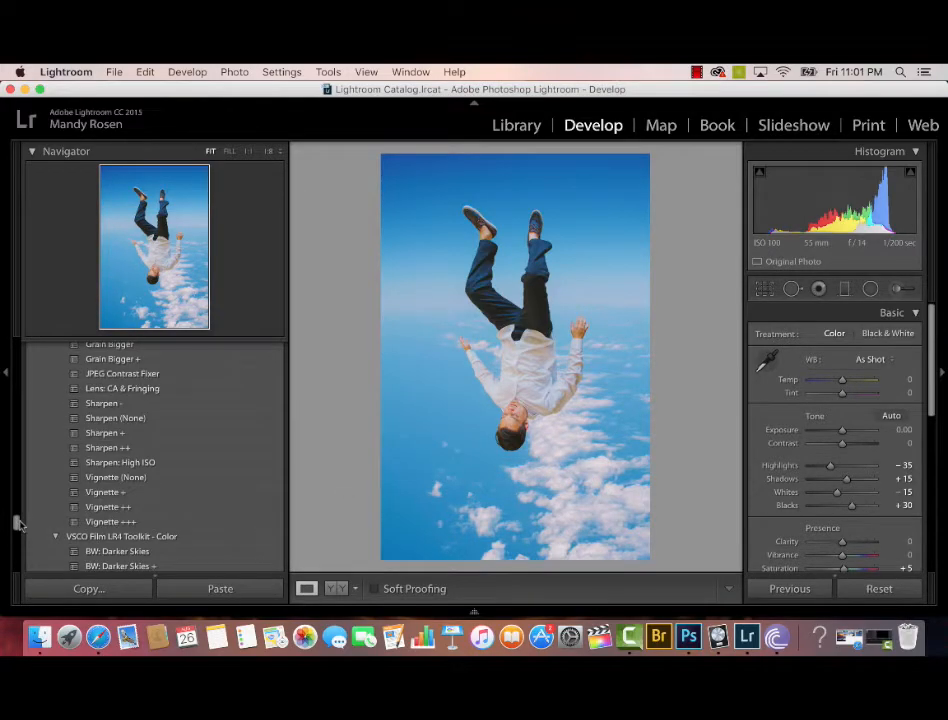
pyautogui.click(110, 520)
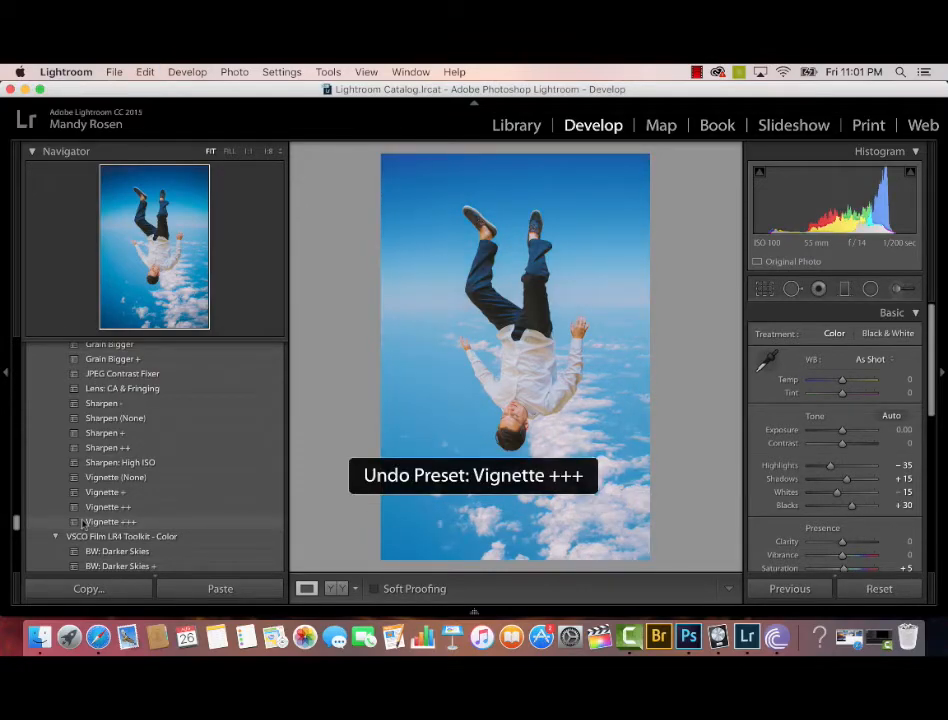
pyautogui.click(110, 520)
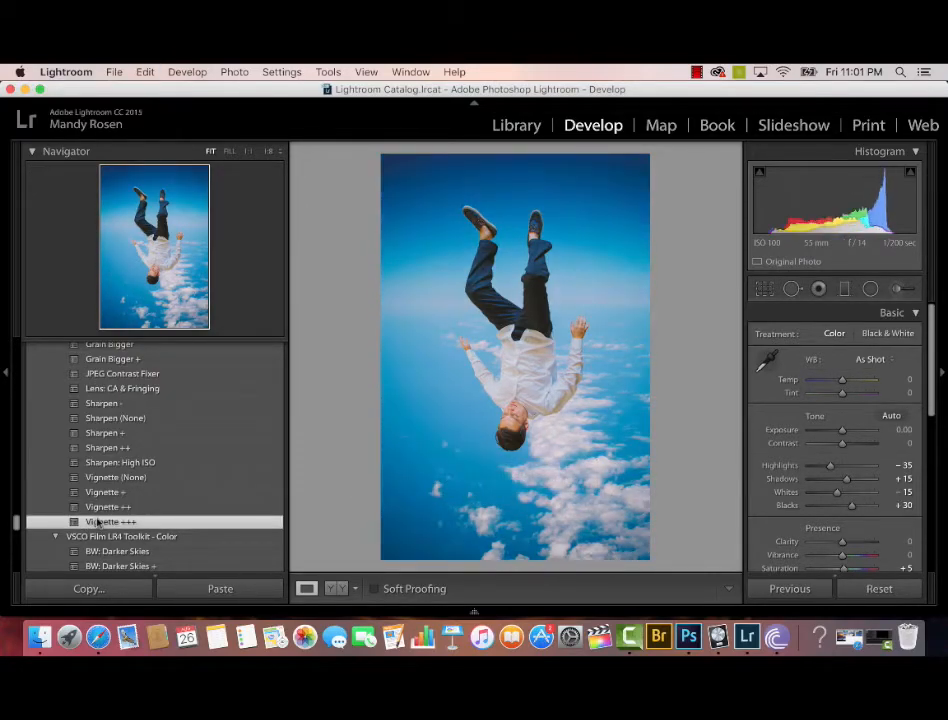
pyautogui.click(110, 520)
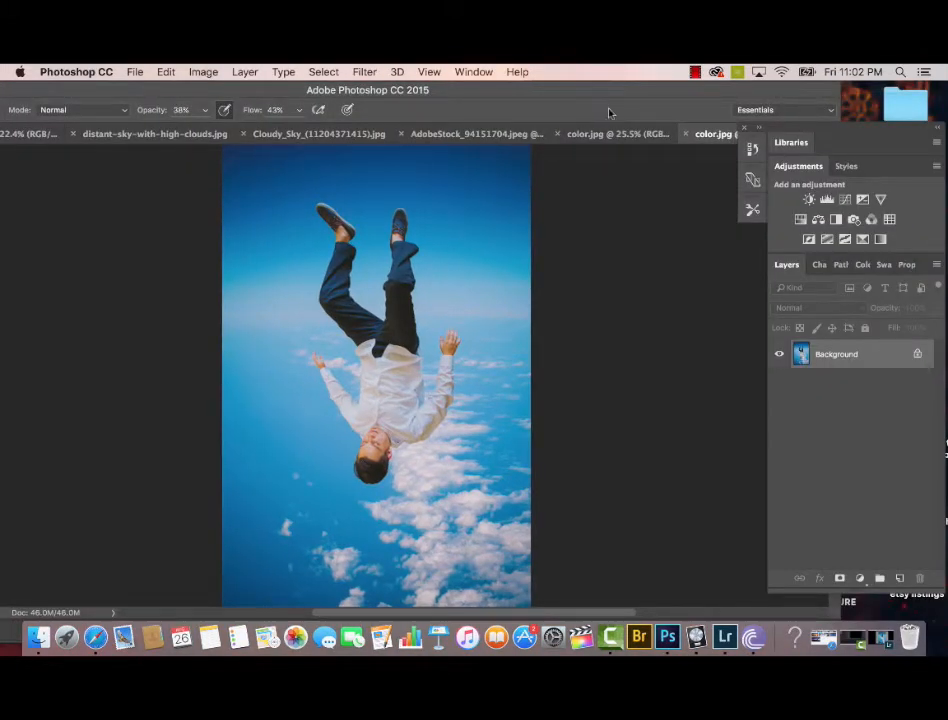
pyautogui.moveTo(610, 112)
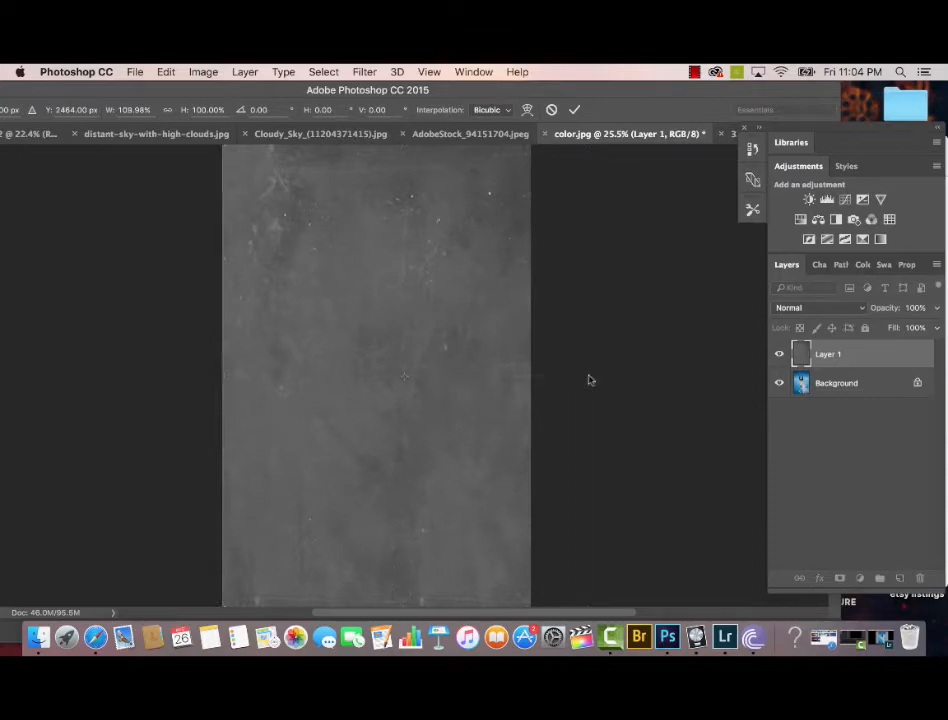
# Step: Commit the texture, blend it in Hard Light at reduced opacity, and add a layer mask
pyautogui.click(810, 308)
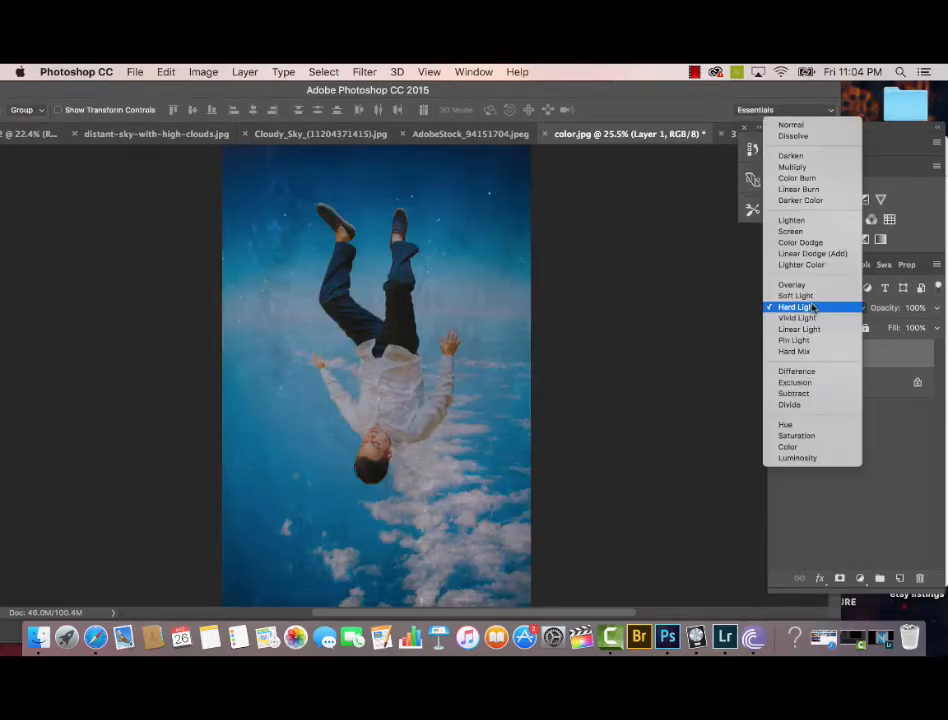
pyautogui.click(794, 296)
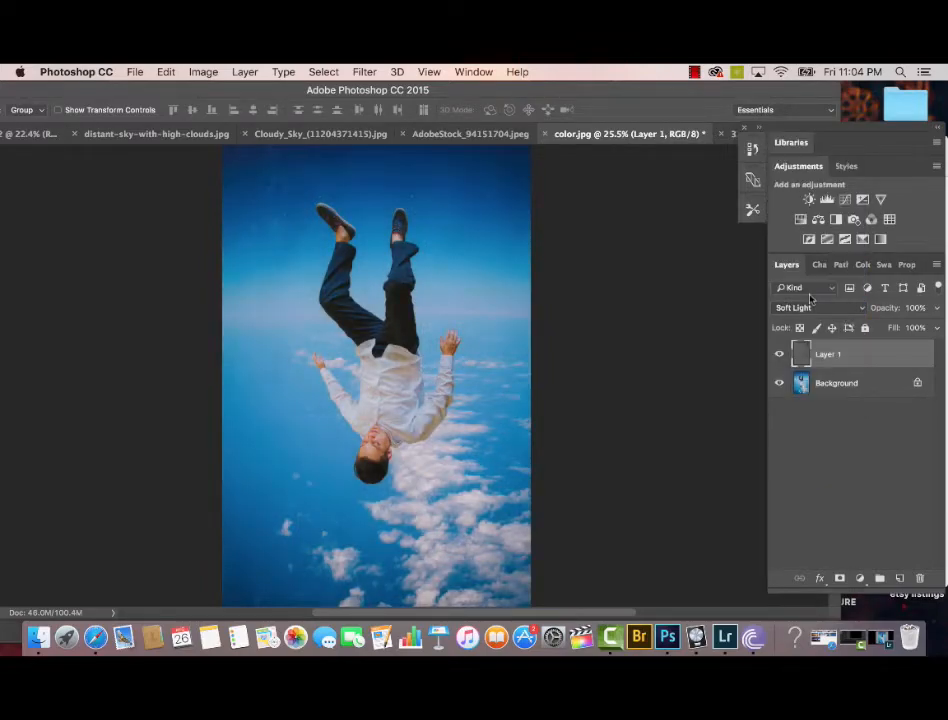
pyautogui.click(816, 308)
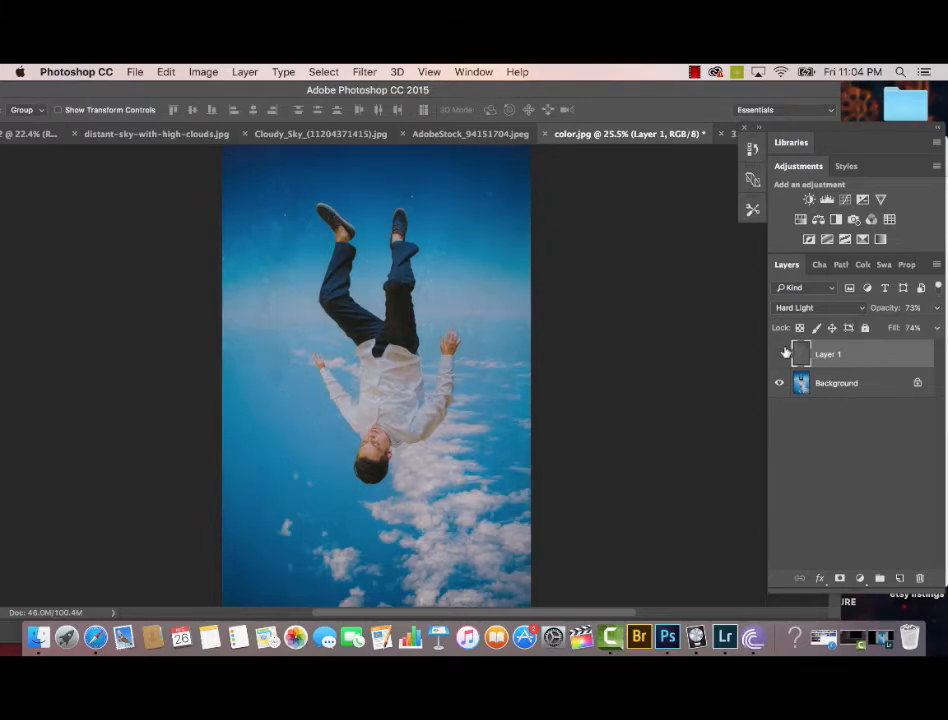
pyautogui.click(780, 354)
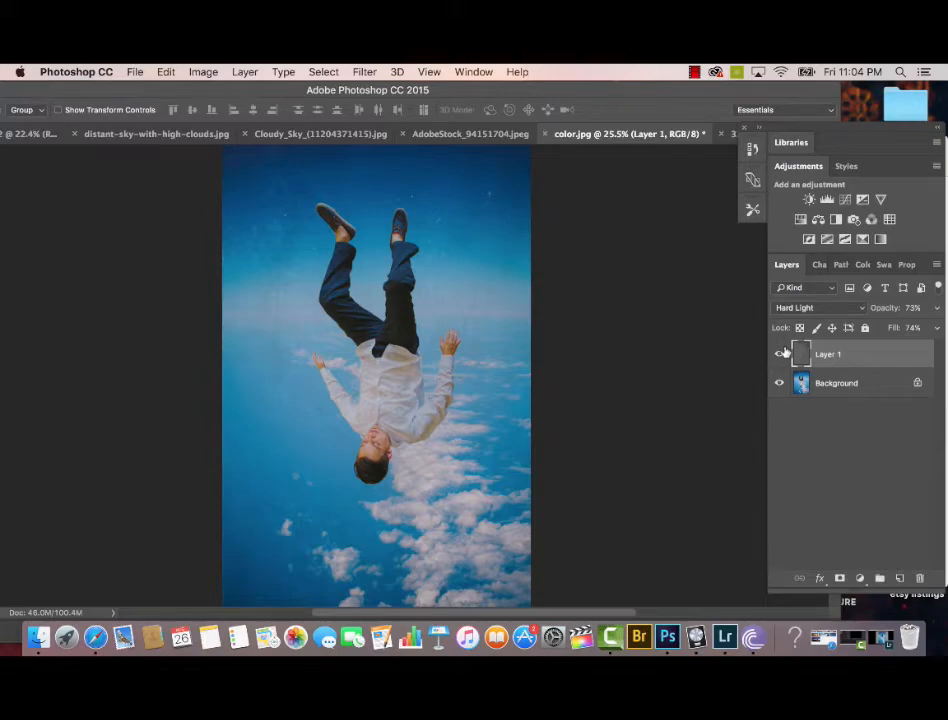
pyautogui.click(780, 354)
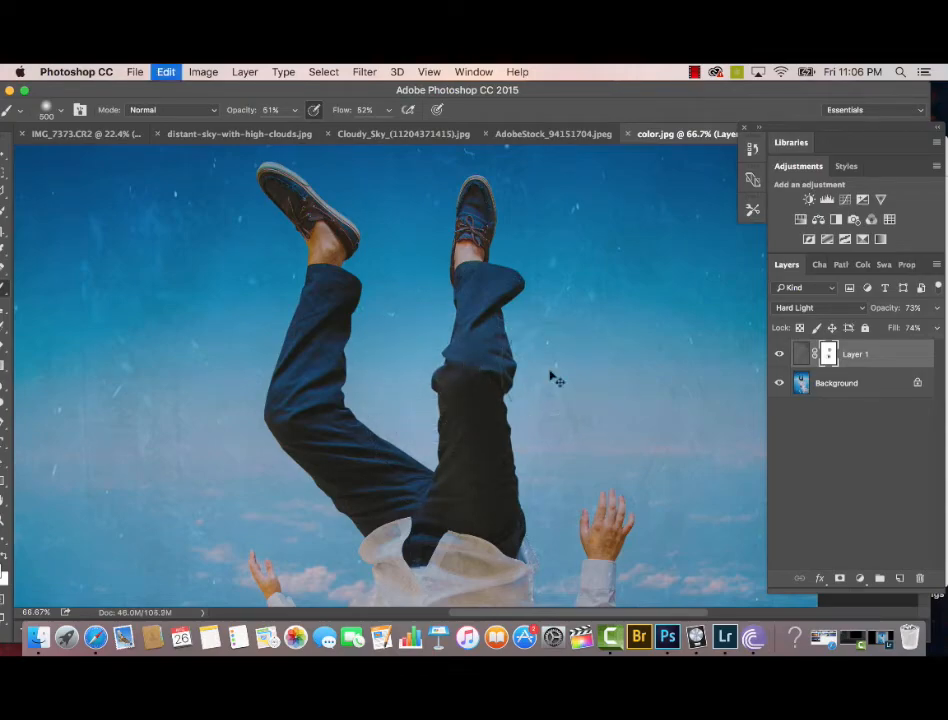
pyautogui.moveTo(598, 344)
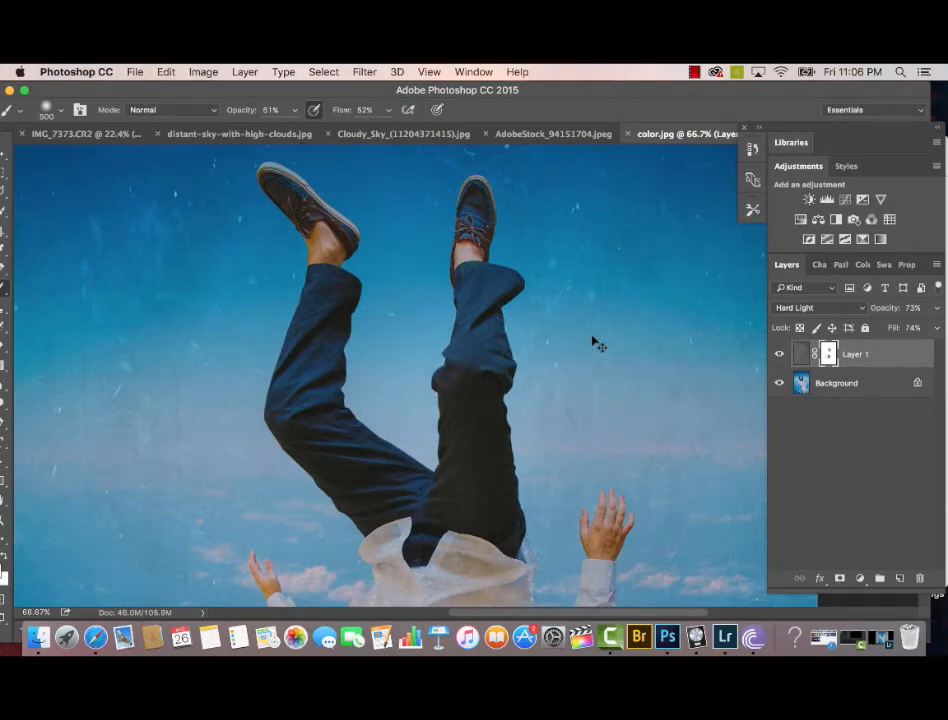